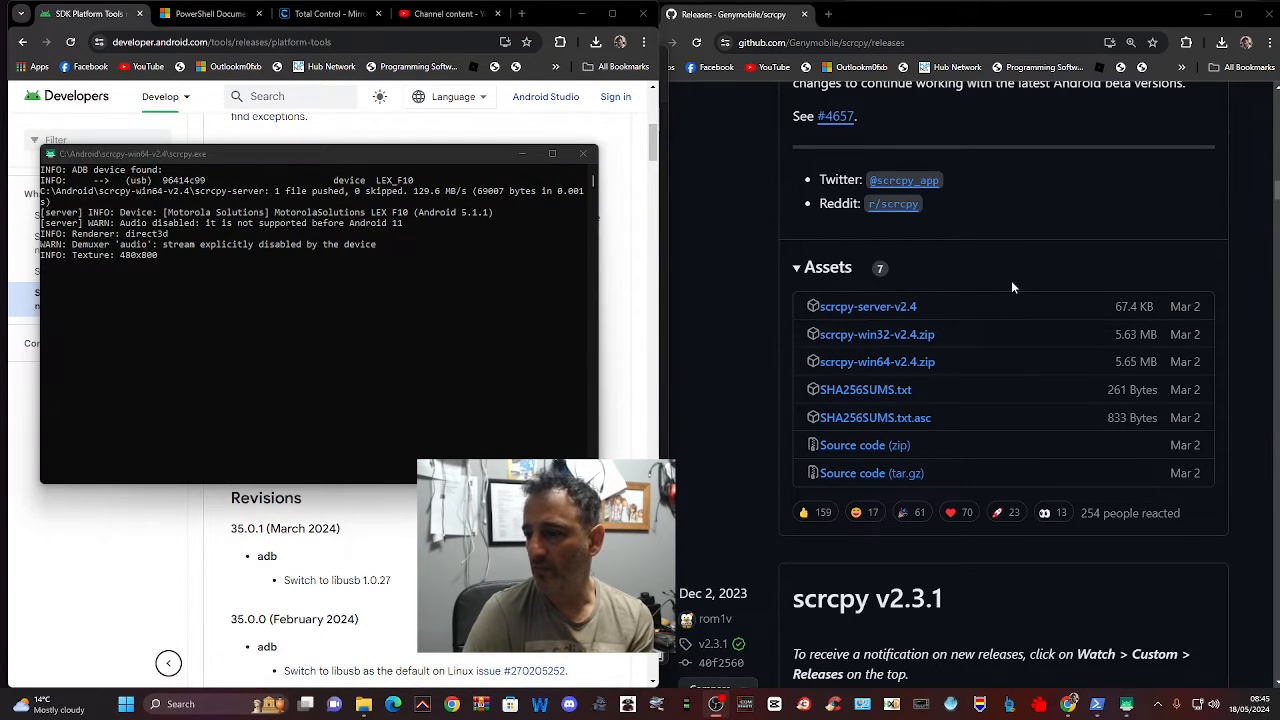
mouse_move(716, 400)
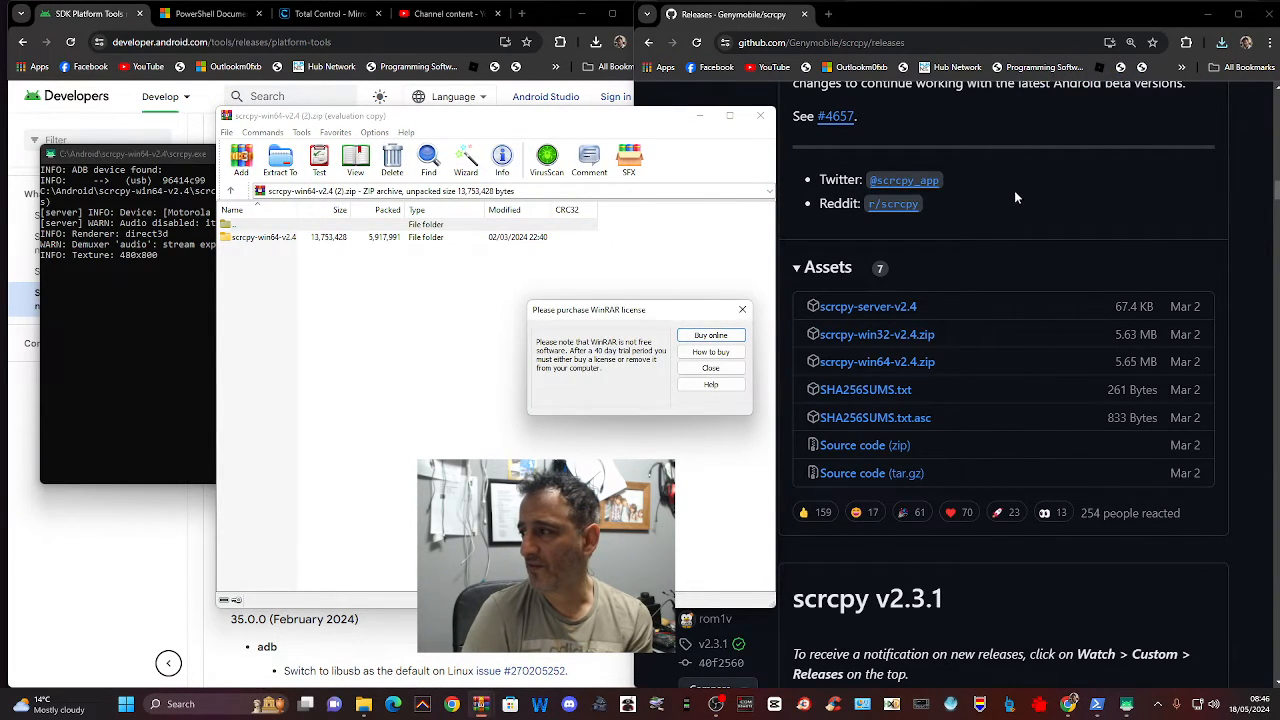
- Dismiss the 'Please purchase WinRAR license' reminder over the opened scrcpy-win64-v2.4.zip archive
left_click(710, 368)
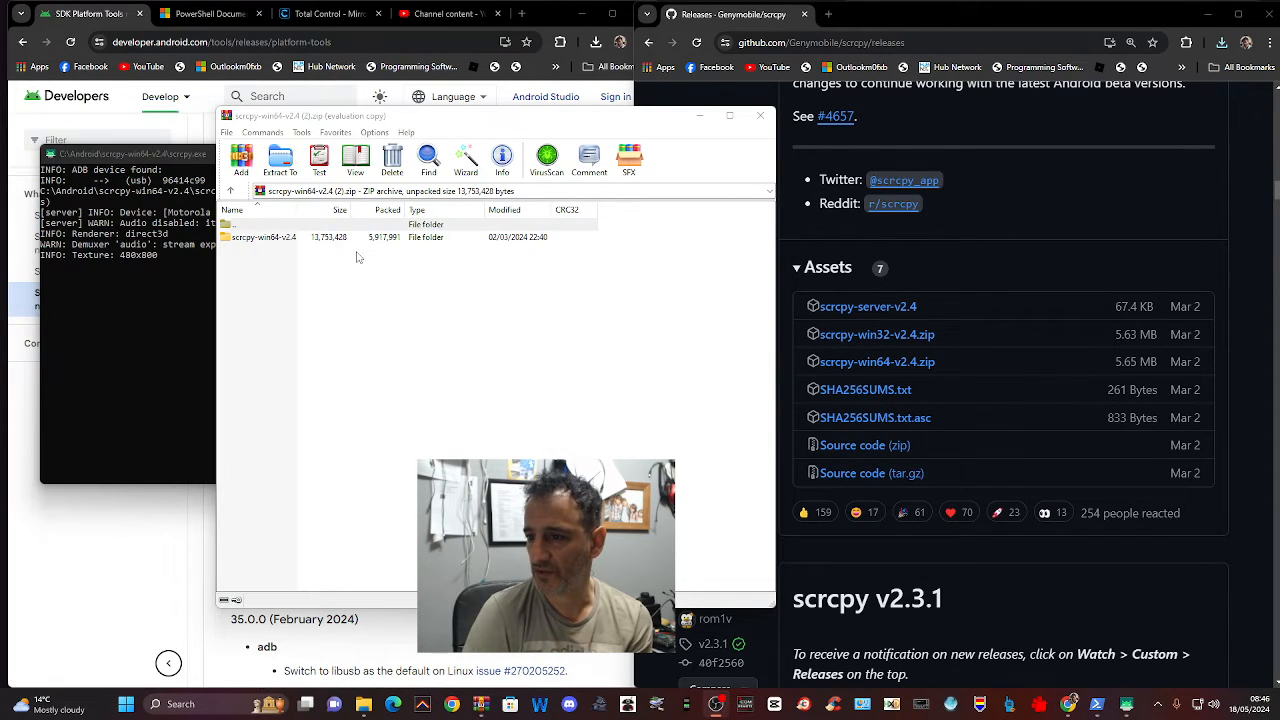
- Point the extraction destination at C:\Android and close the extraction settings
left_click(280, 160)
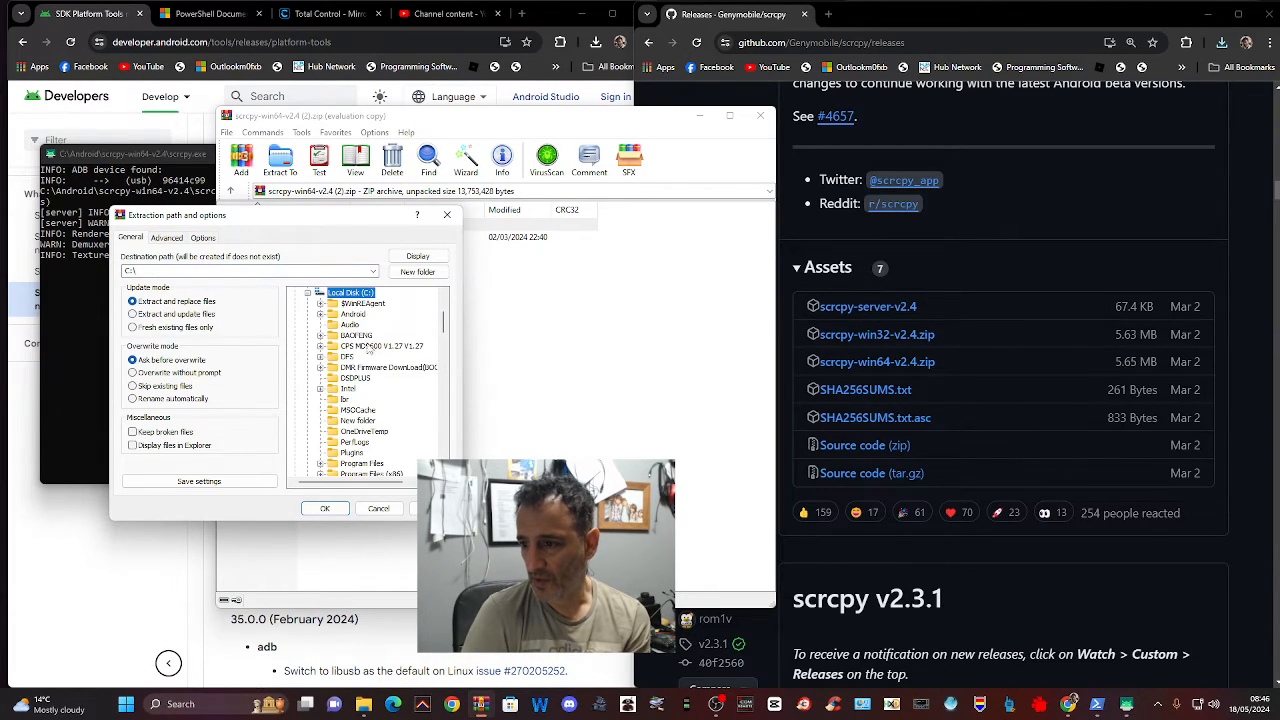
left_click(352, 312)
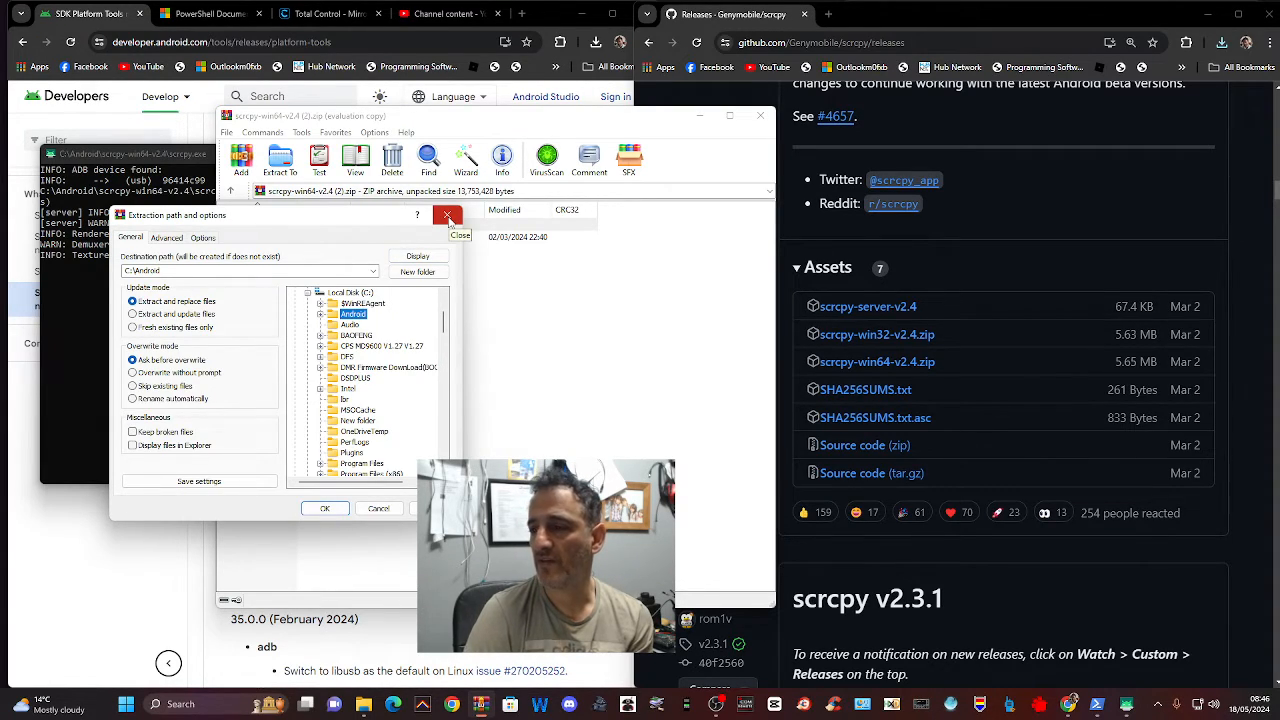
left_click(448, 216)
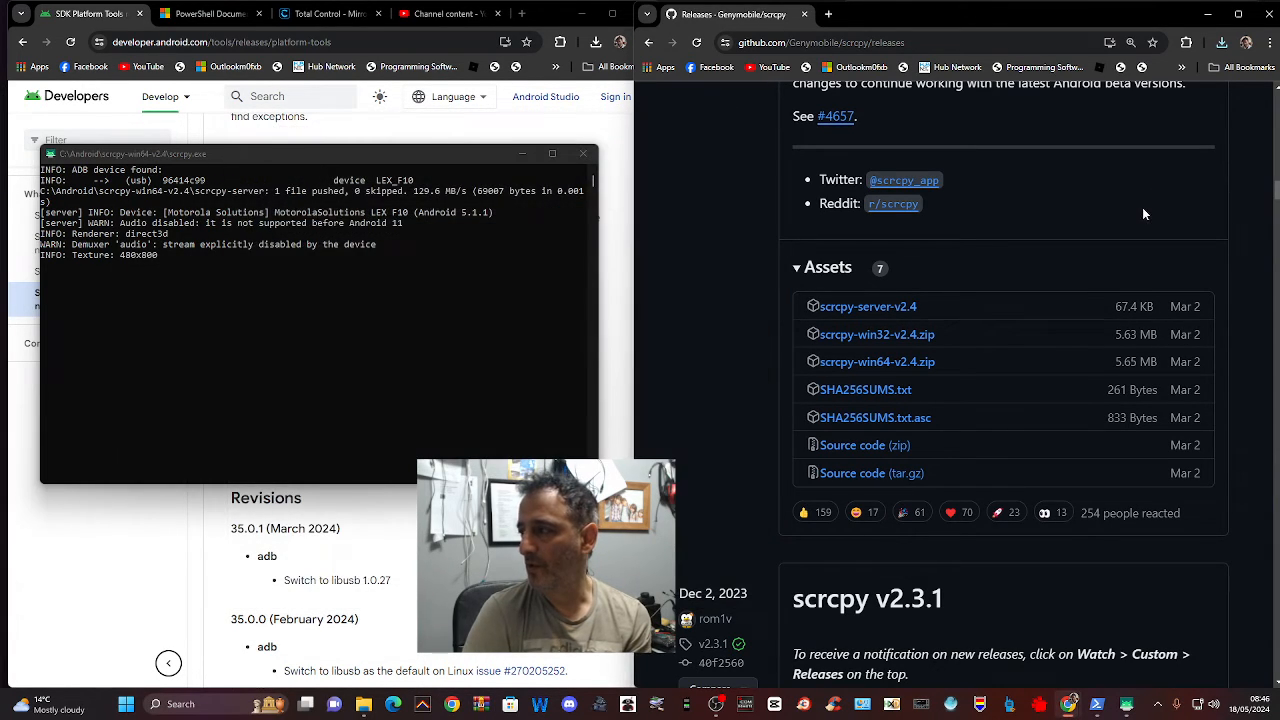
- Navigate from drive C into Android and then into the scrcpy-win64-v2.4 folder
left_click(584, 152)
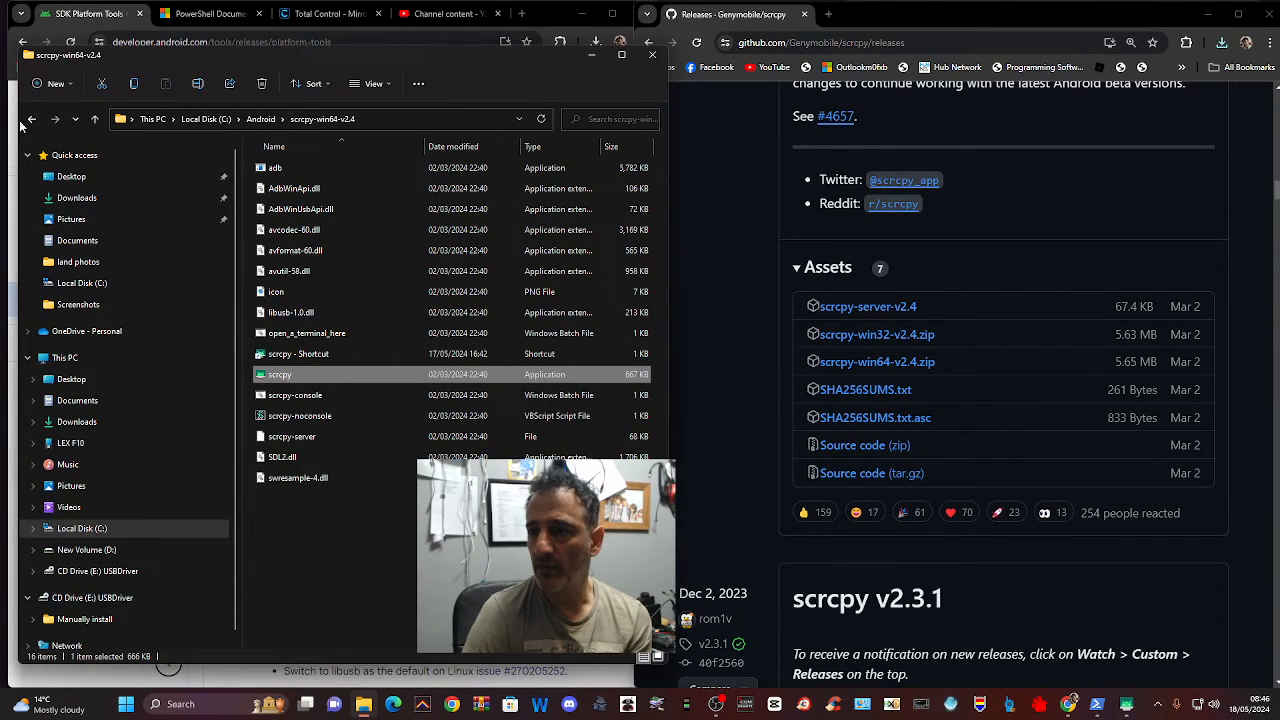
left_click(32, 120)
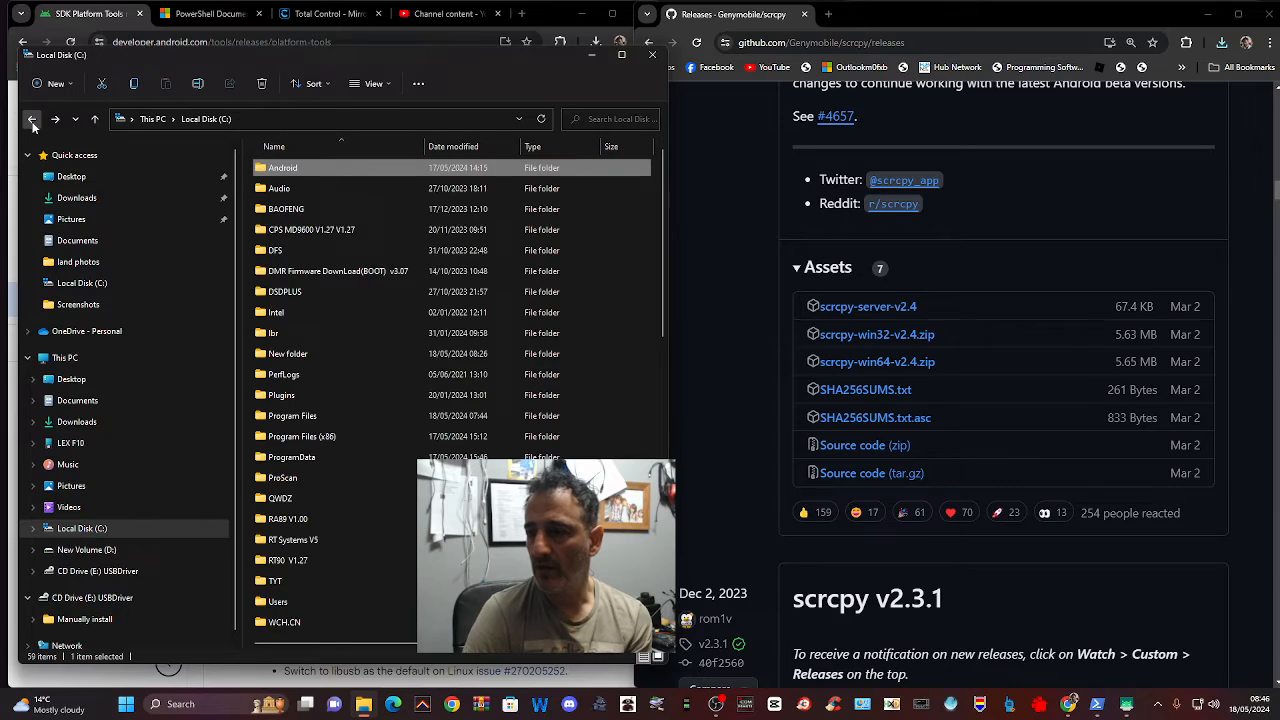
double_click(284, 168)
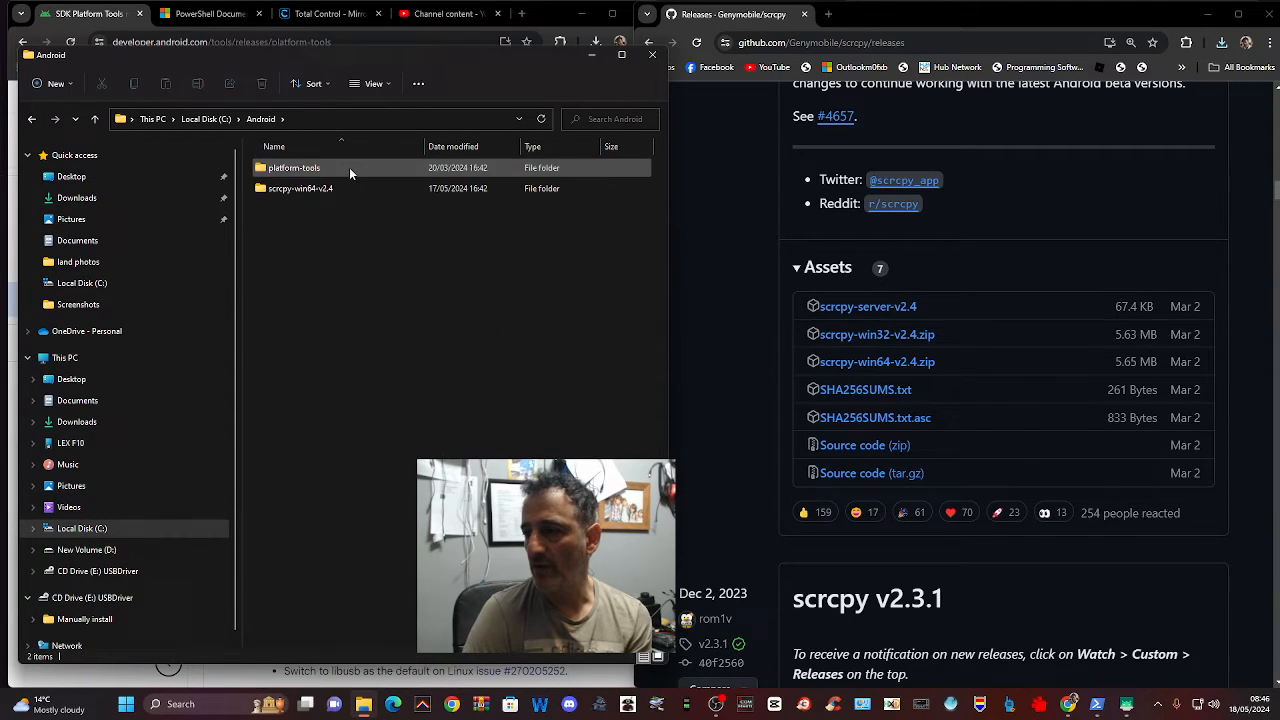
left_click(320, 220)
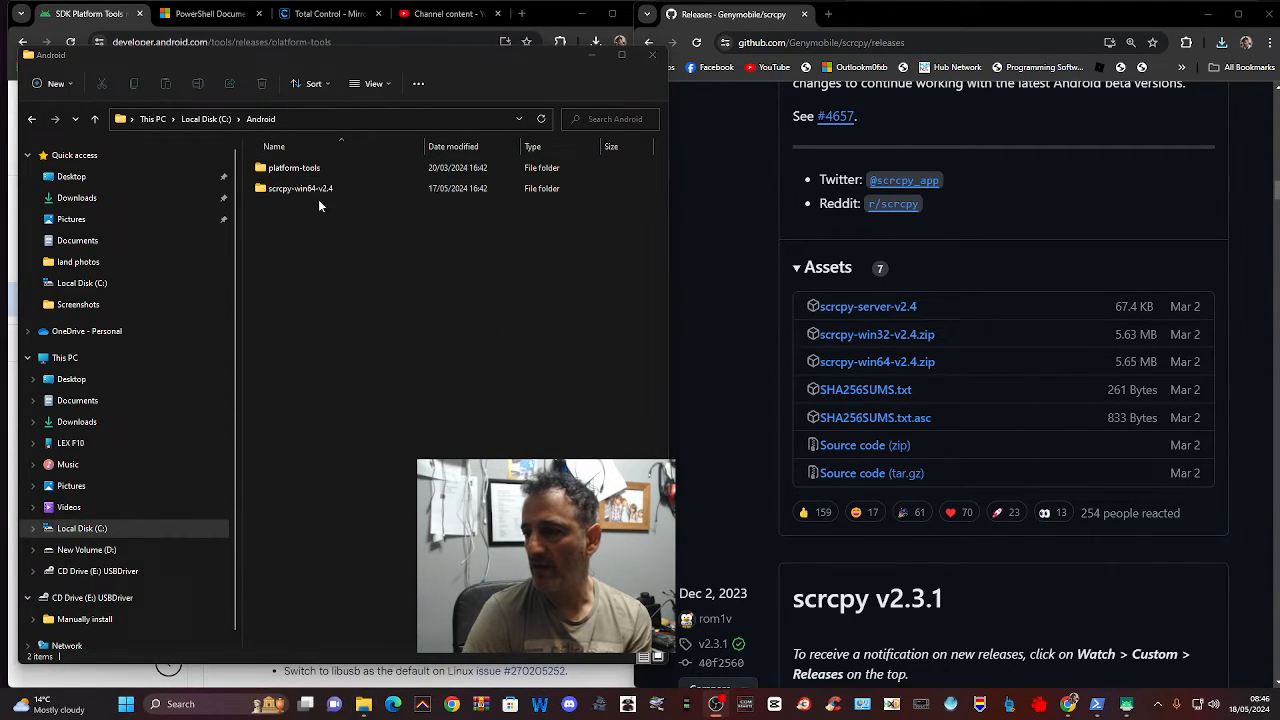
double_click(300, 188)
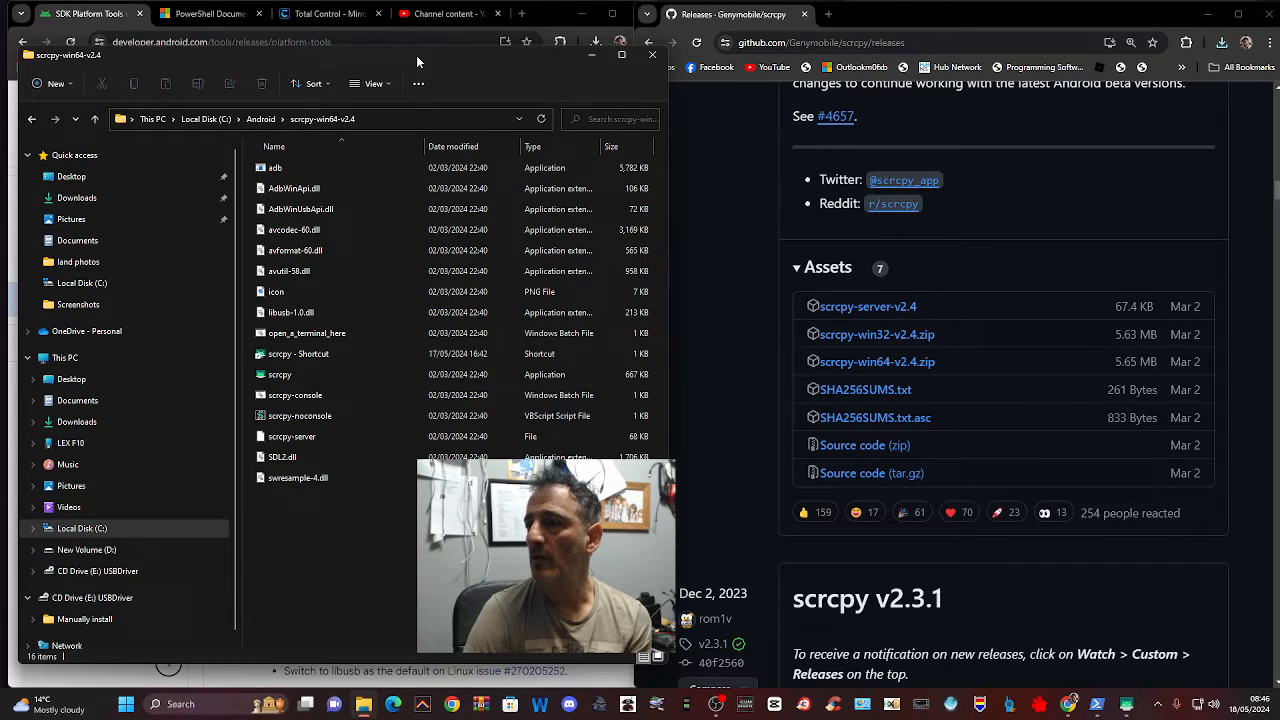
- Review the scrcpy-server file, the scrcpy application and its shortcut in the folder
left_click(292, 436)
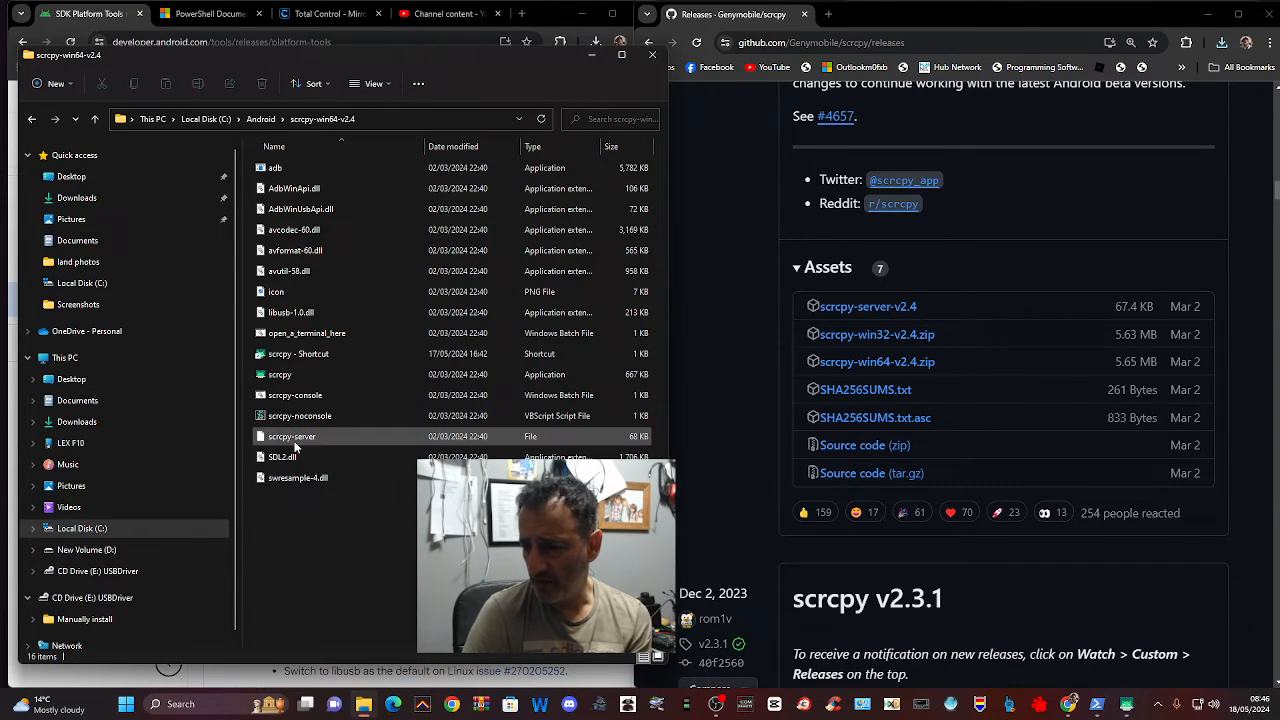
left_click(280, 374)
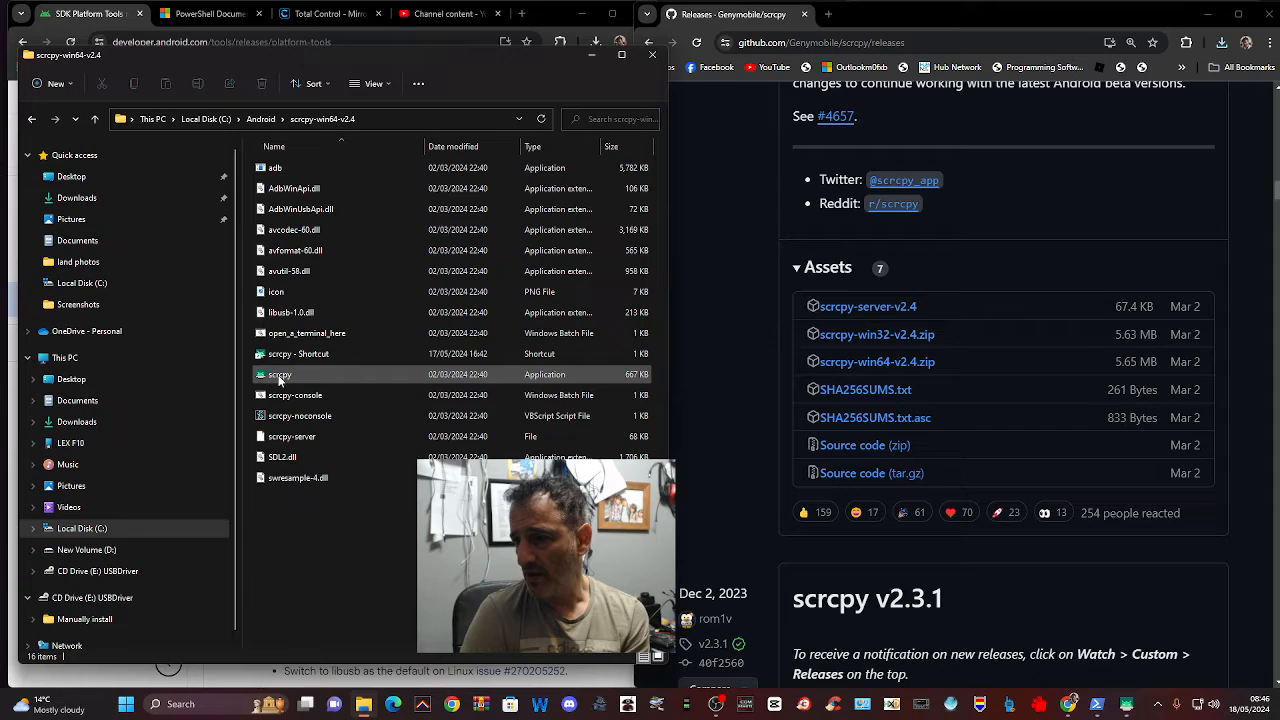
left_click(298, 352)
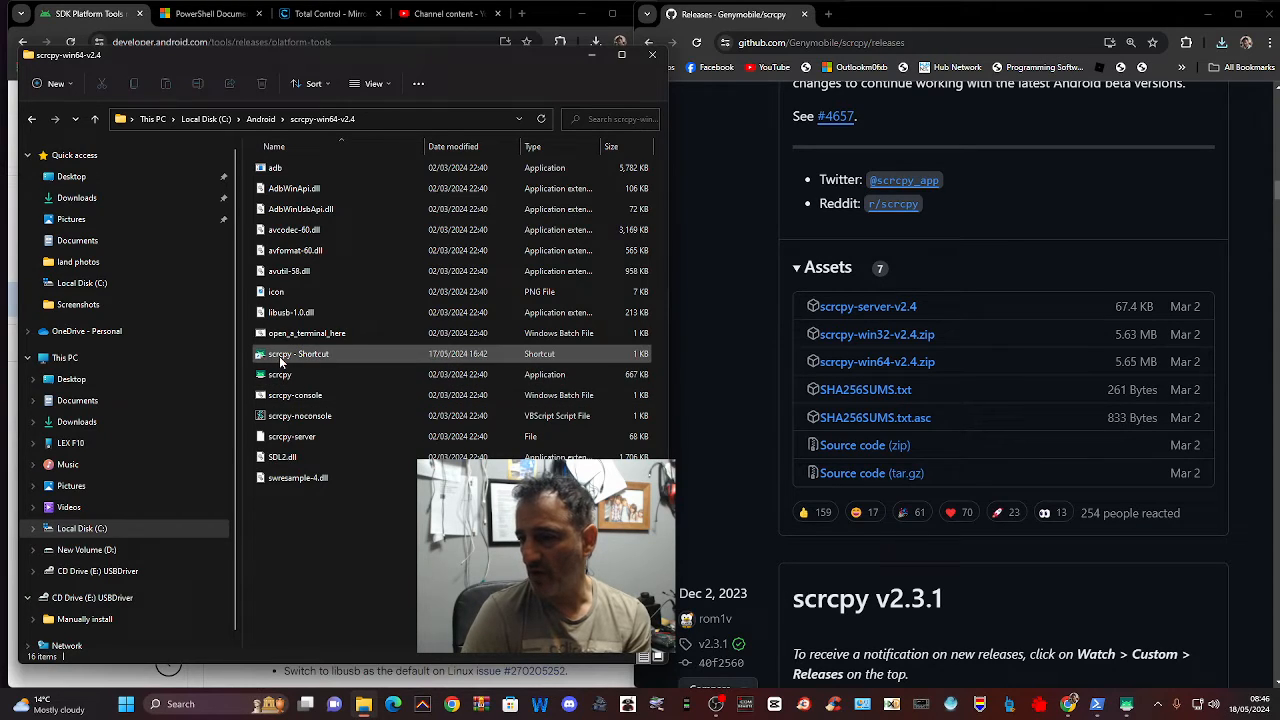
left_click(280, 374)
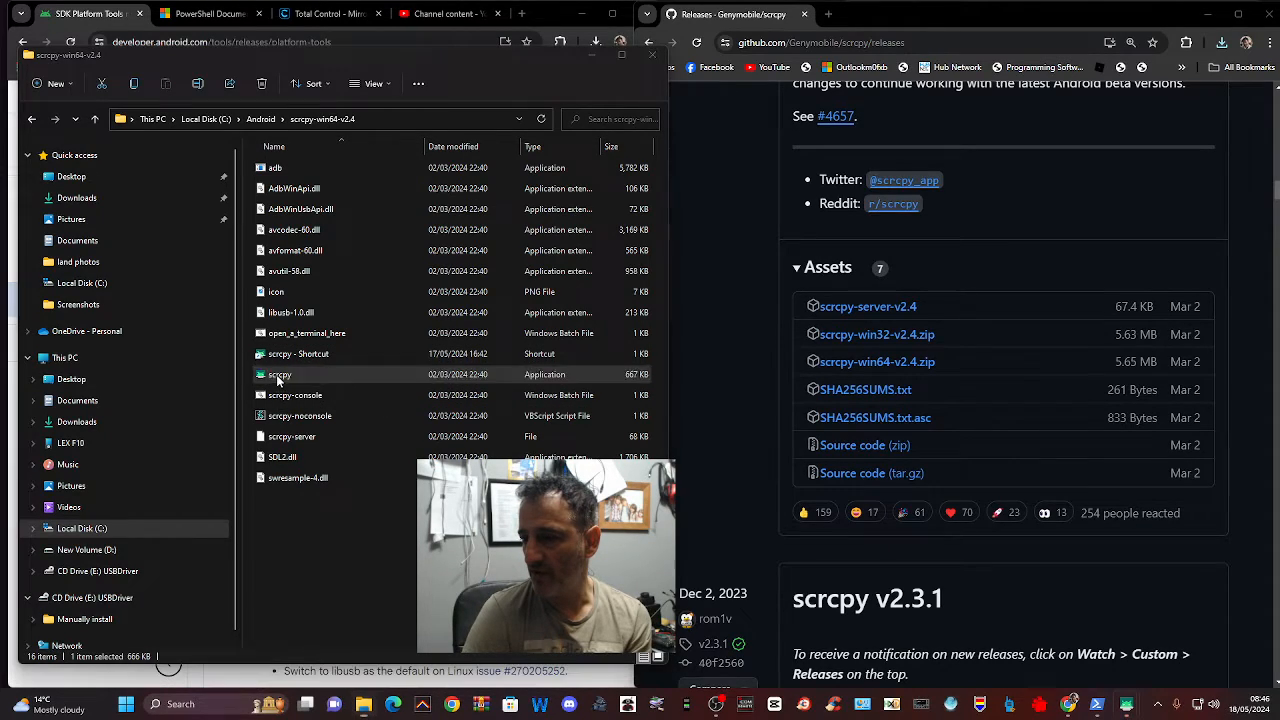
double_click(280, 374)
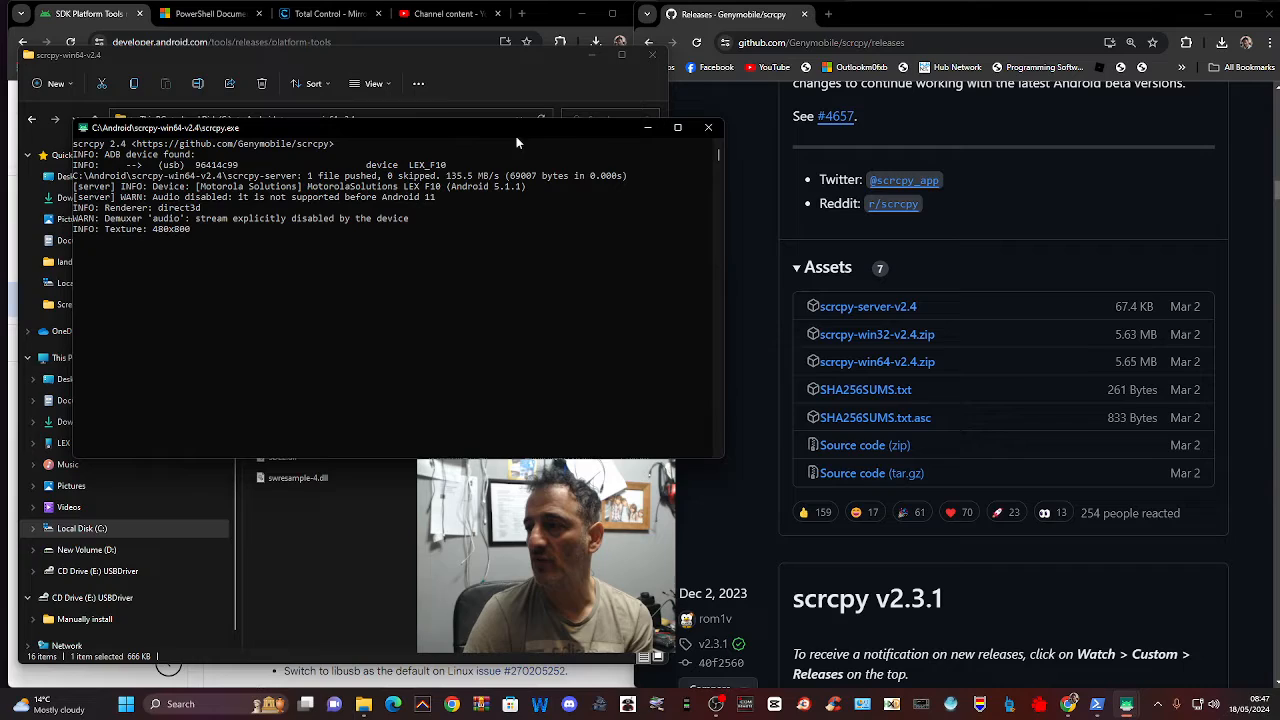
mouse_move(708, 128)
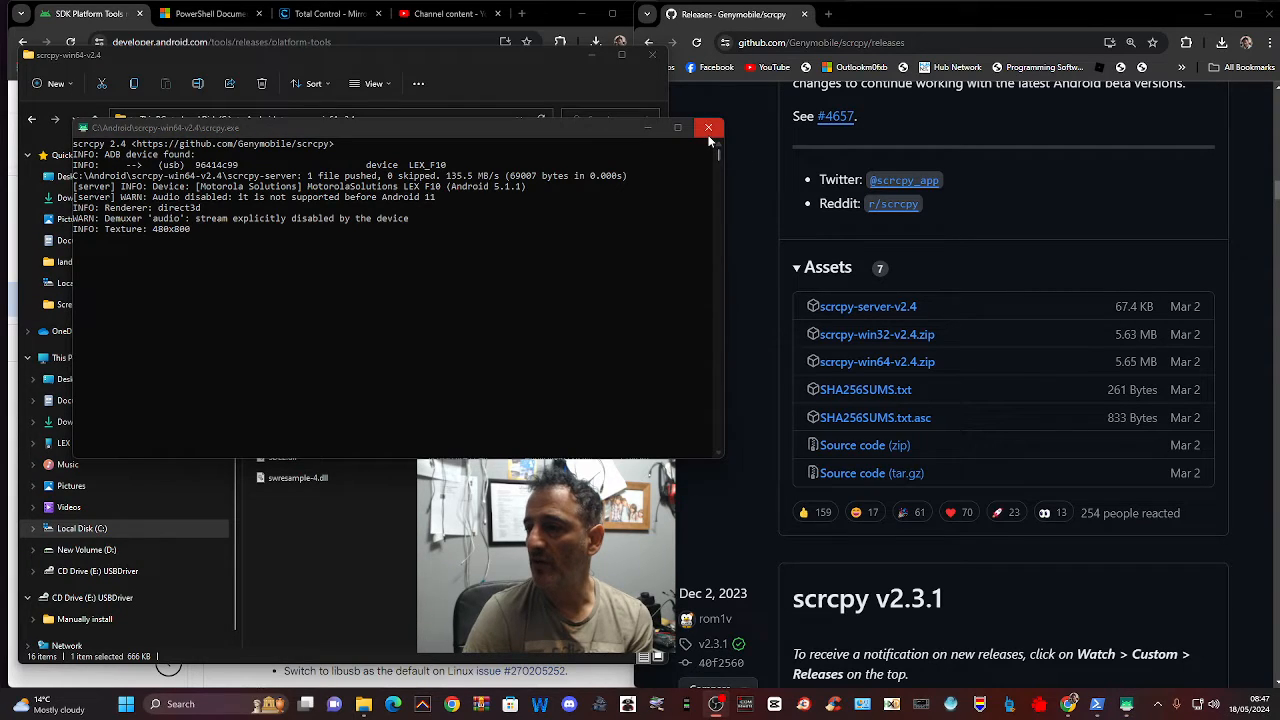
left_click(708, 128)
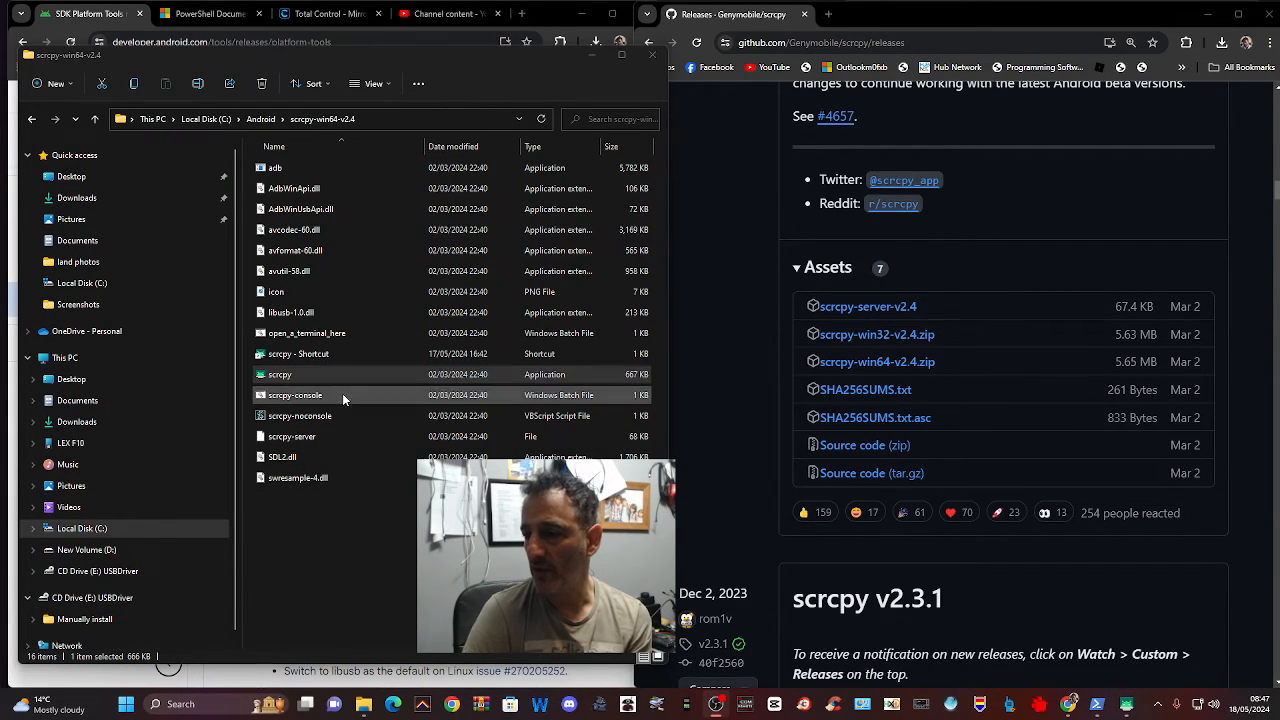
left_click(300, 414)
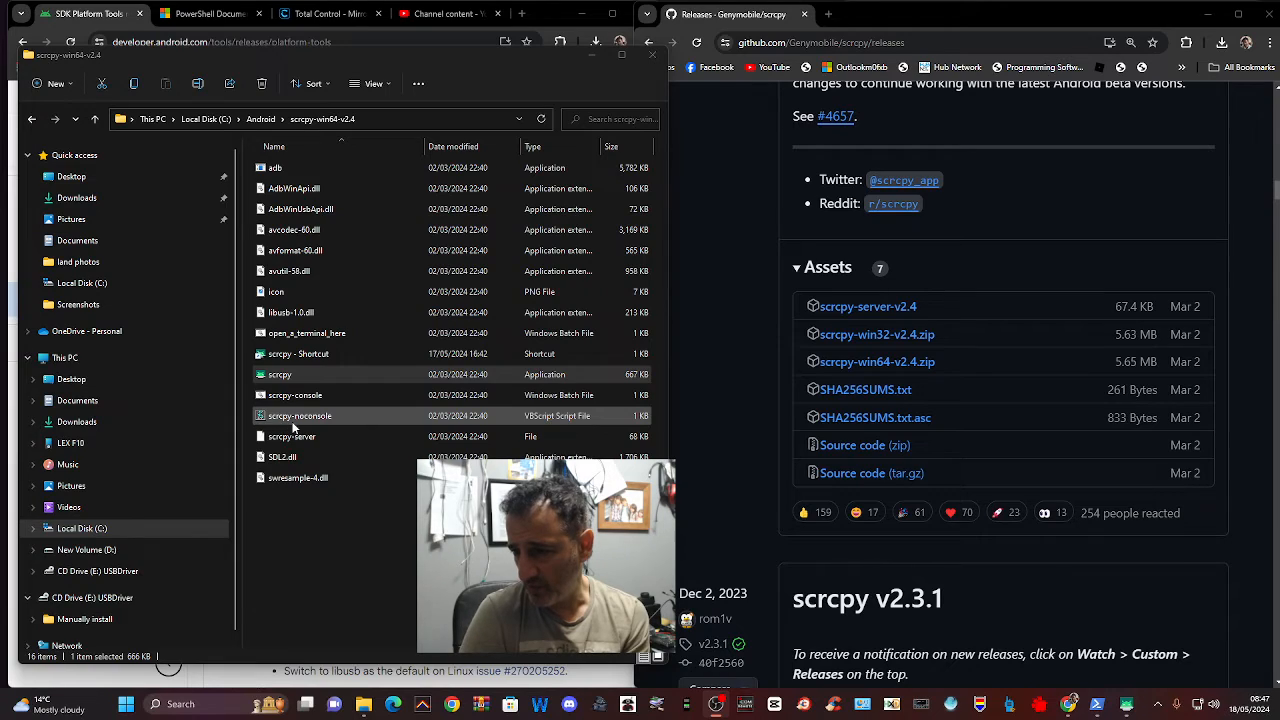
- Launch scrcpy-noconsole to mirror the LEX F10 phone and browse to its app drawer
left_click(300, 414)
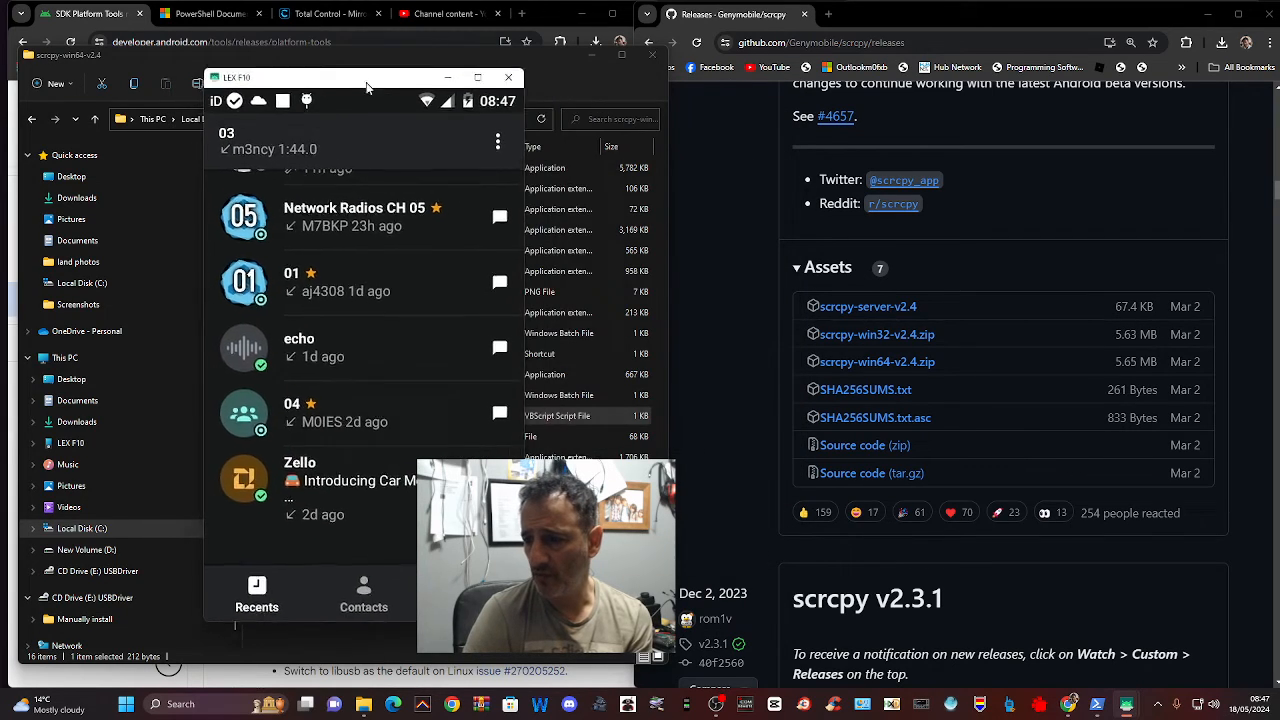
left_click_drag(368, 84, 312, 72)
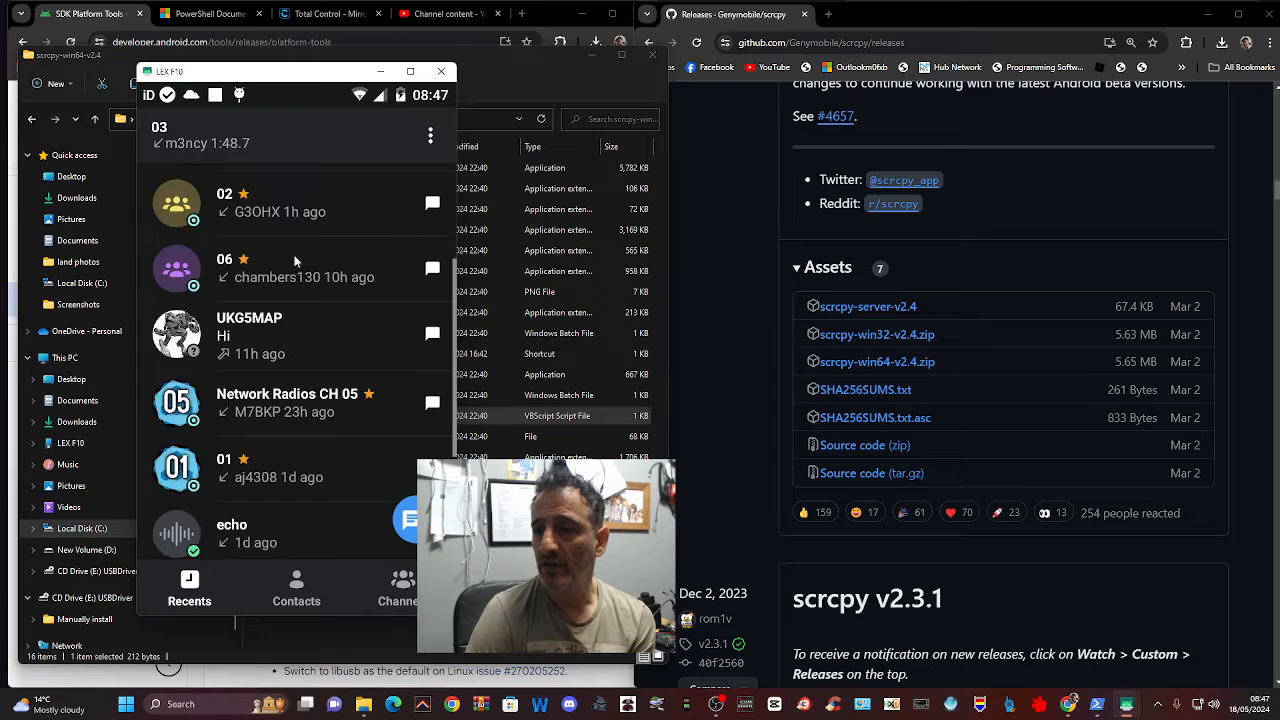
scroll("down", 3)
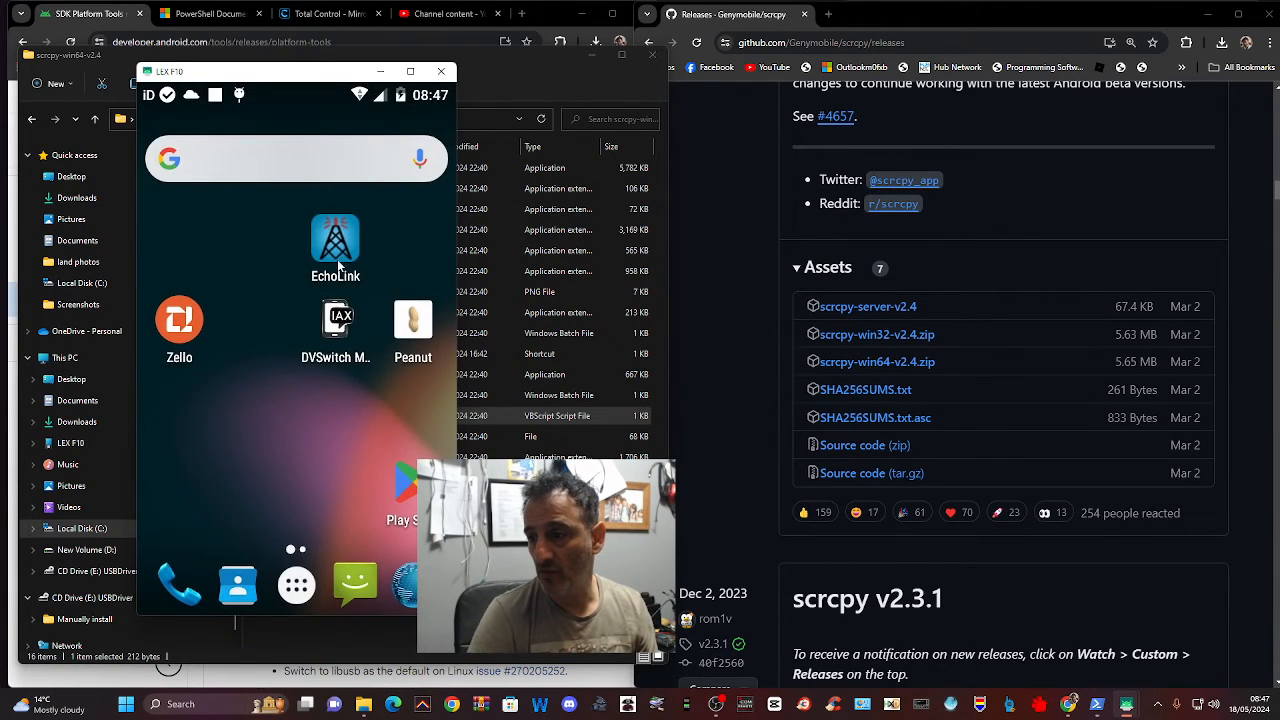
scroll("left", 3)
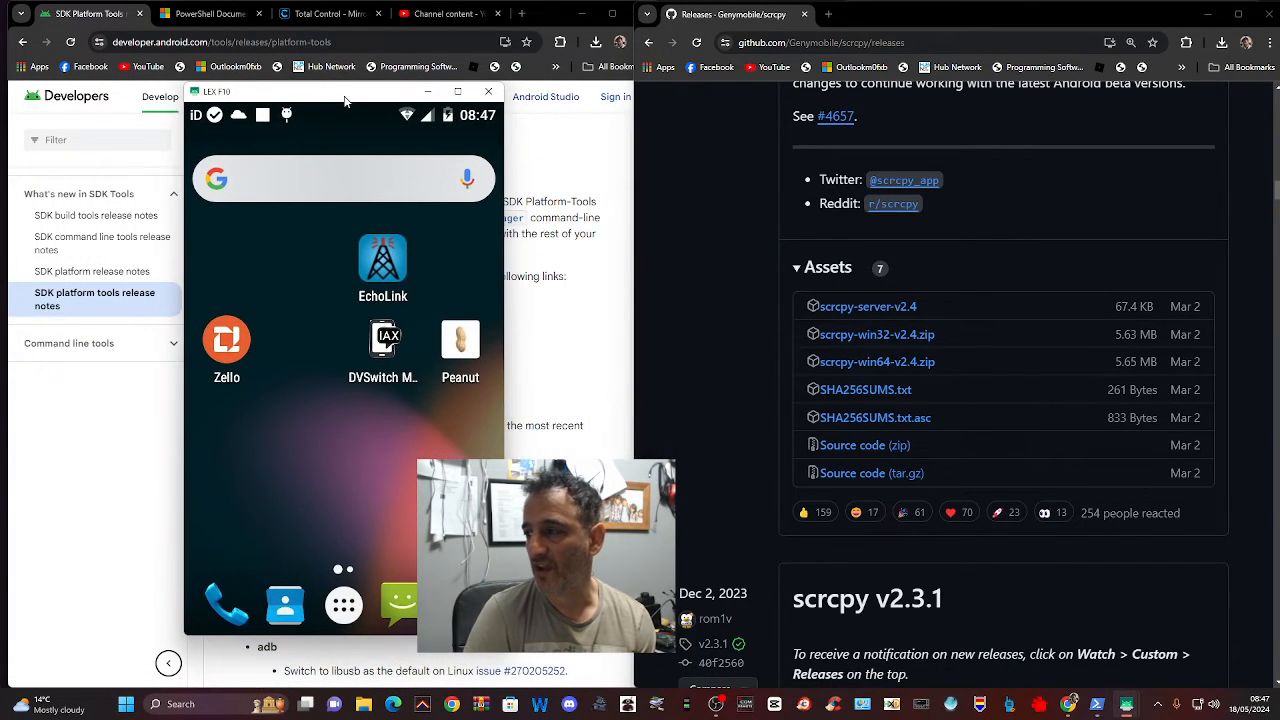
mouse_move(364, 254)
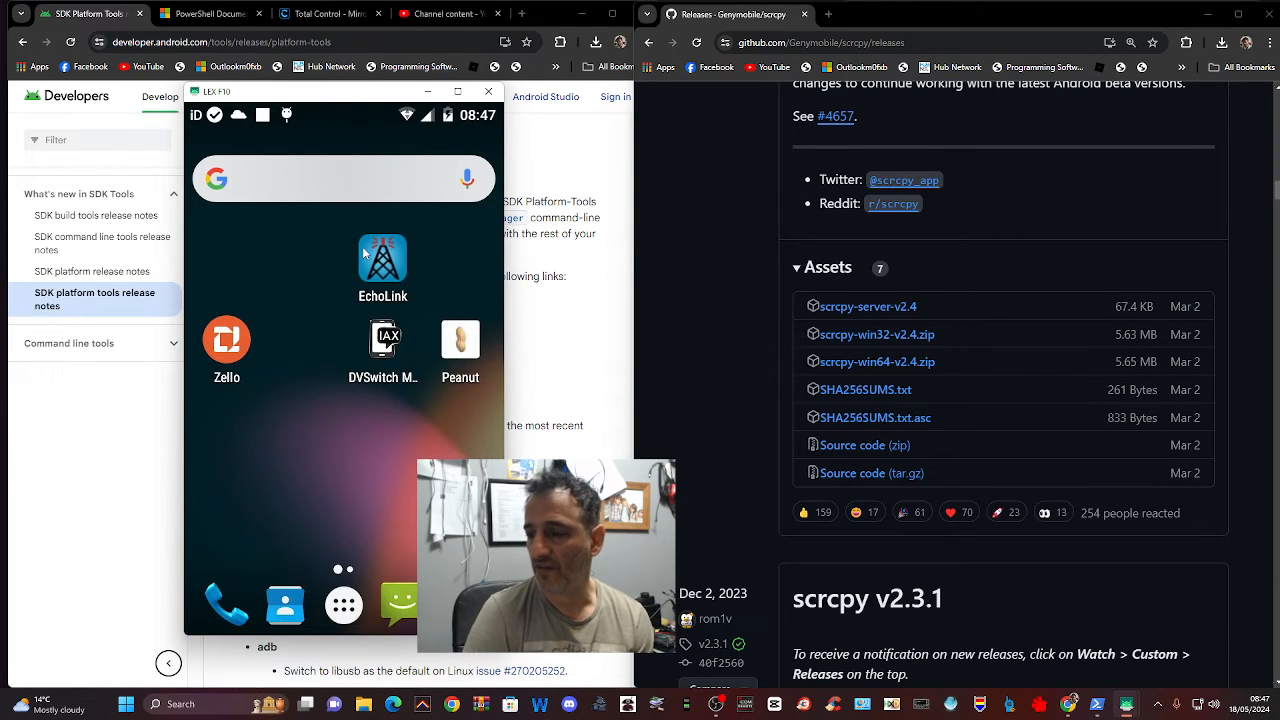
mouse_move(330, 104)
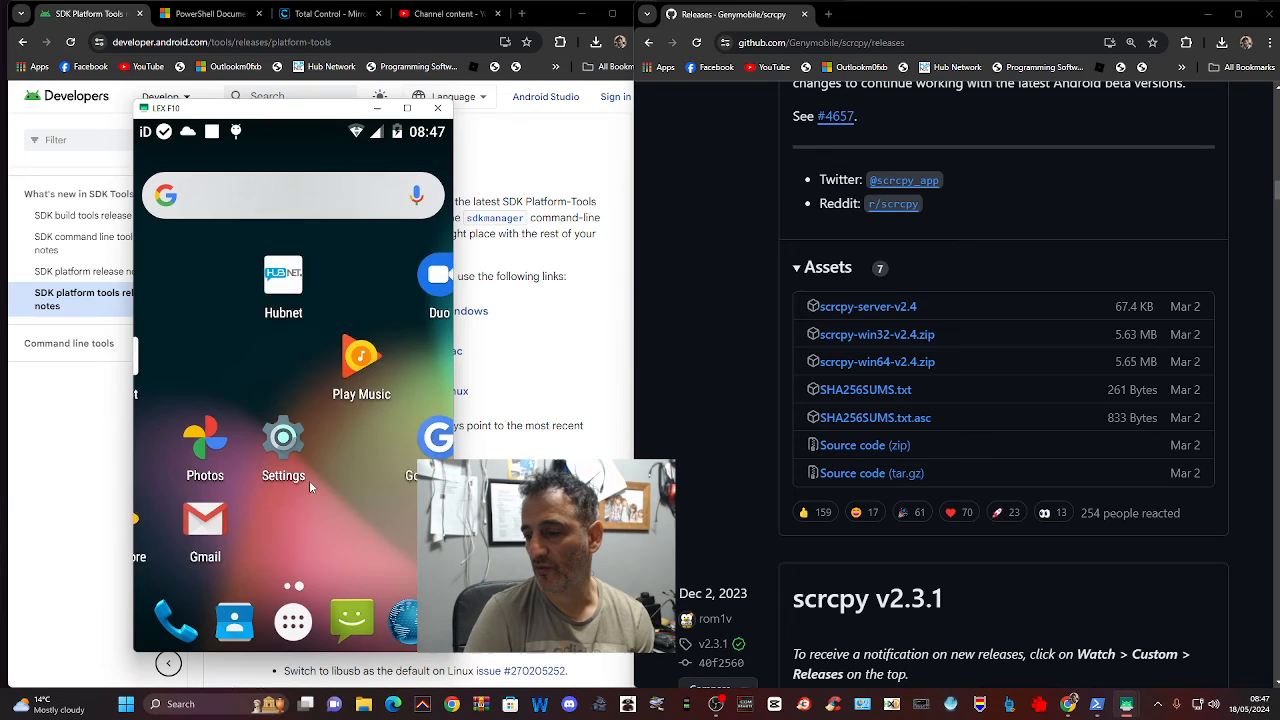
left_click(292, 620)
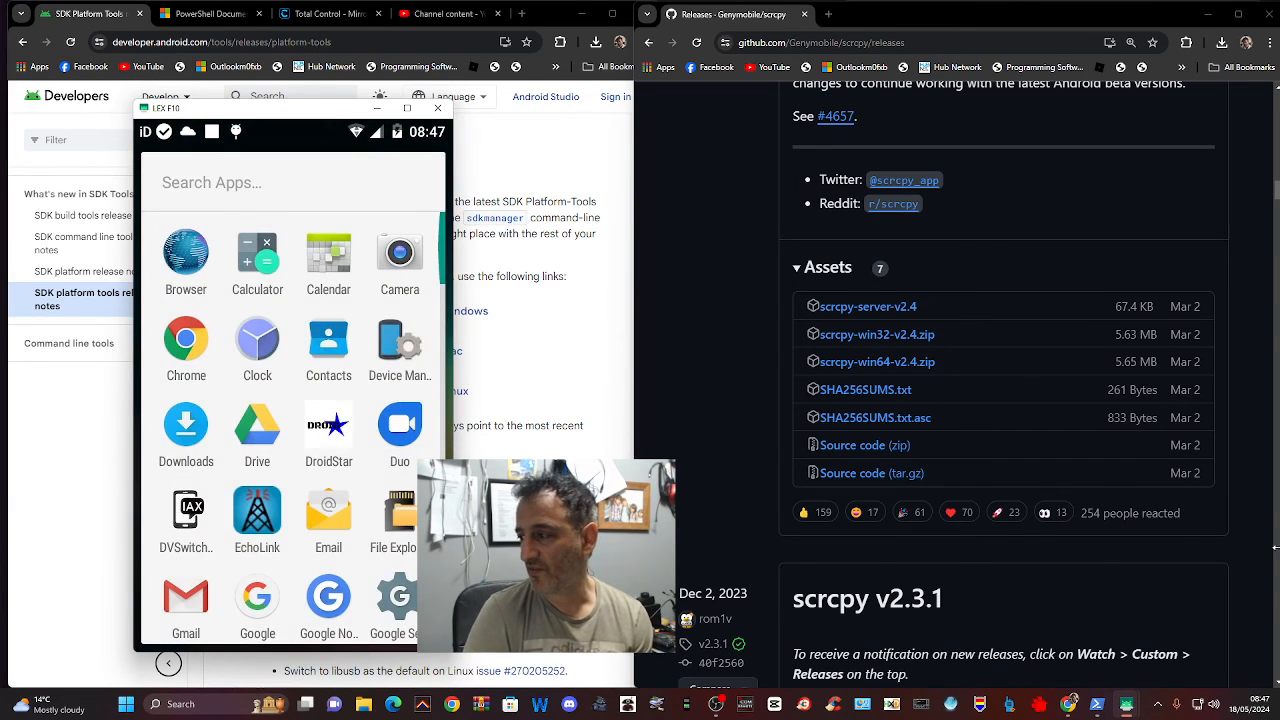